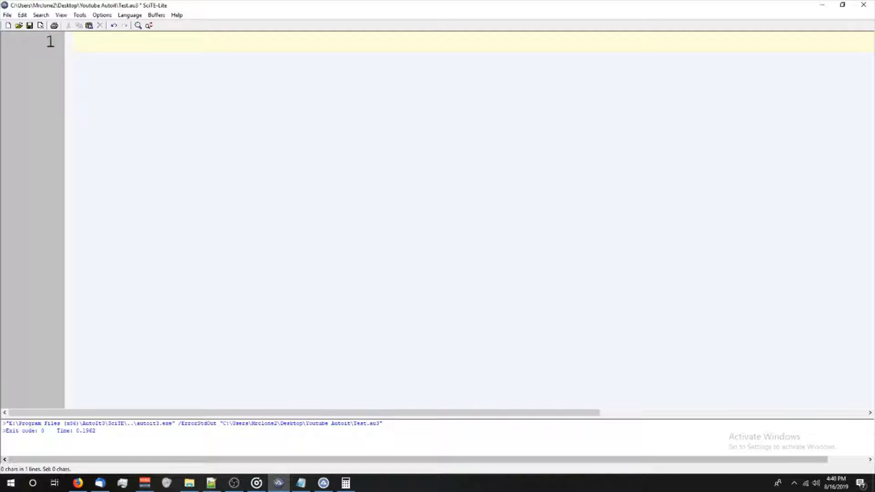
Step: Start the script with the variable $inv_empty set to True
{"action": "type", "text": "$"}
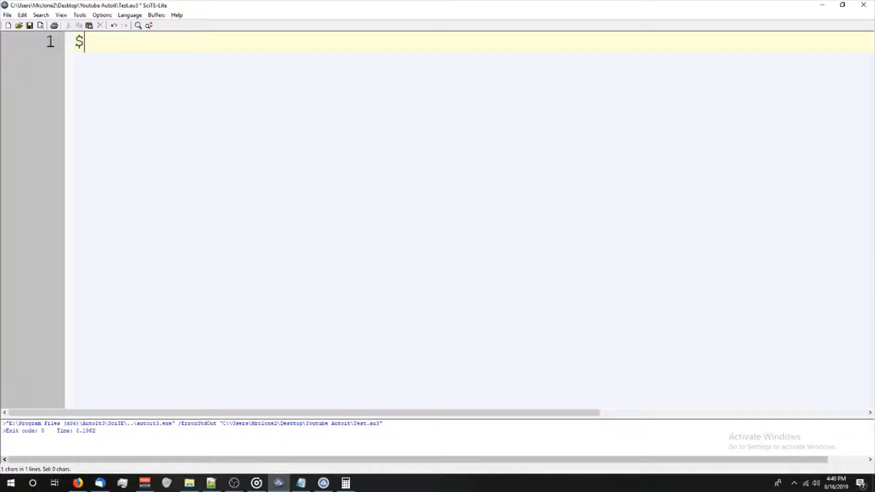
{"action": "type", "text": "inv"}
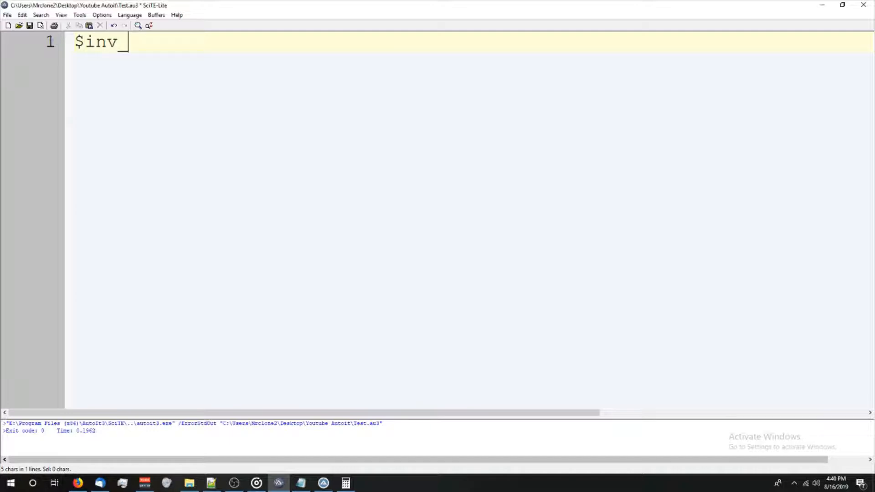
{"action": "type", "text": "_empty = False"}
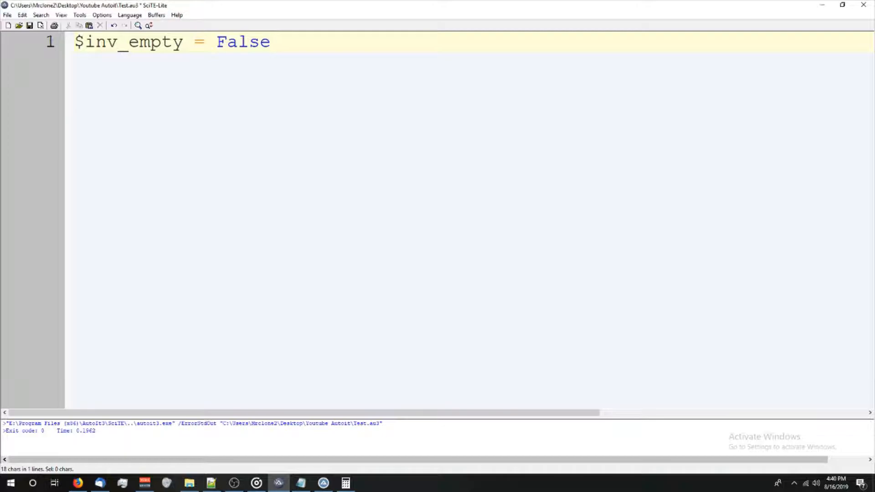
{"action": "key", "text": "Backspace"}
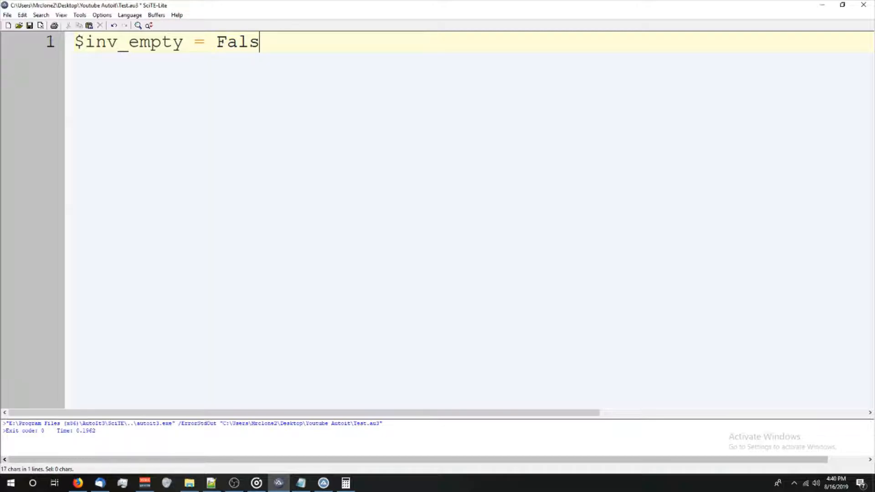
{"action": "type", "text": "True"}
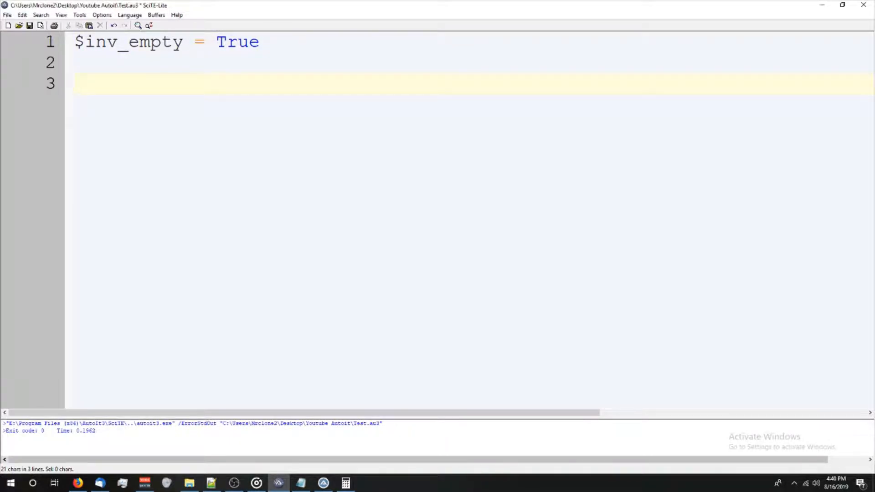
Step: Write the condition line If $inv_empty Then and start its body
{"action": "type", "text": "If $i"}
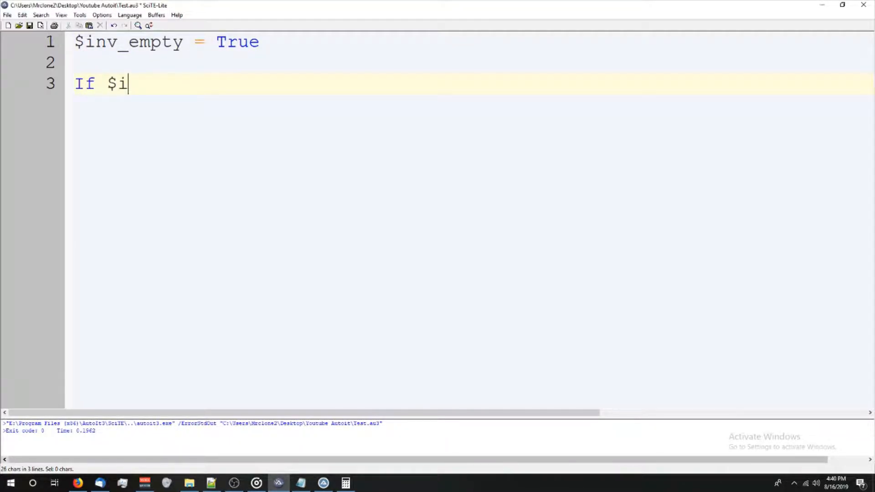
{"action": "type", "text": "nv_empty"}
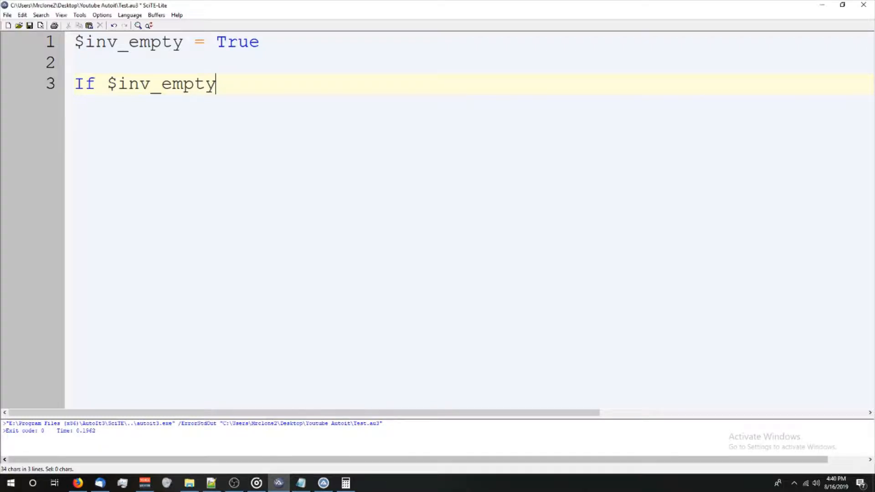
{"action": "type", "text": "Then"}
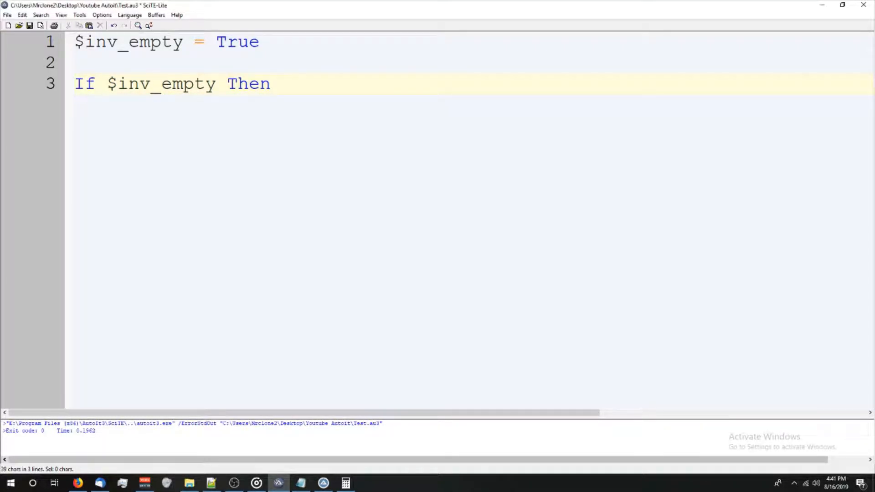
{"action": "key", "text": "enter"}
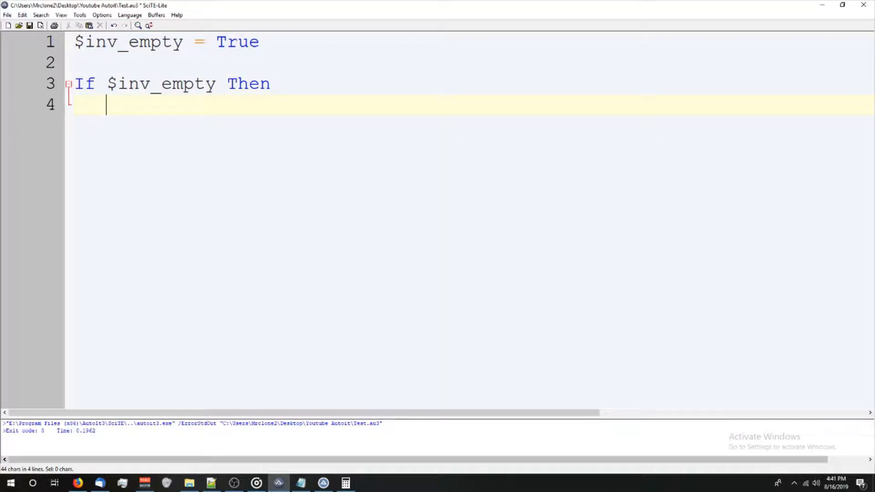
Step: Add the comment ';mine some rockes' with EndIf and paste a copy of the block below
{"action": "type", "text": ";mine os"}
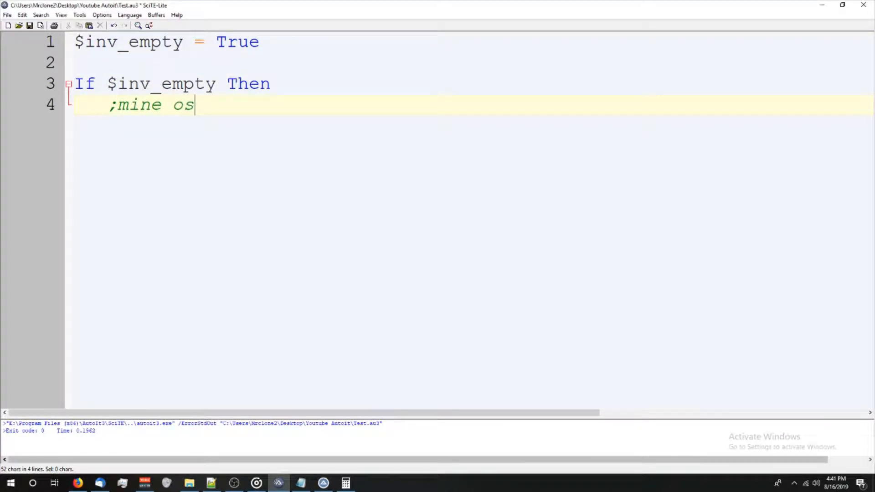
{"action": "type", "text": "some rockes"}
{"action": "type", "text": "EndIf"}
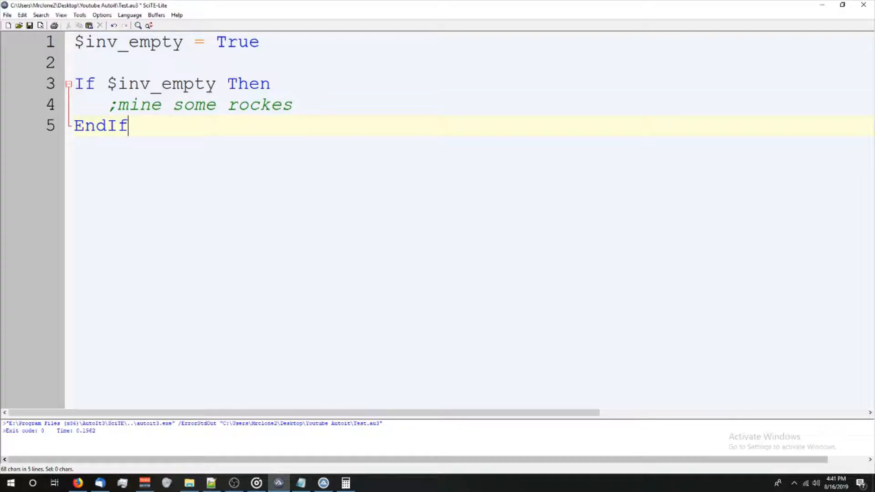
{"action": "key", "text": "Enter"}
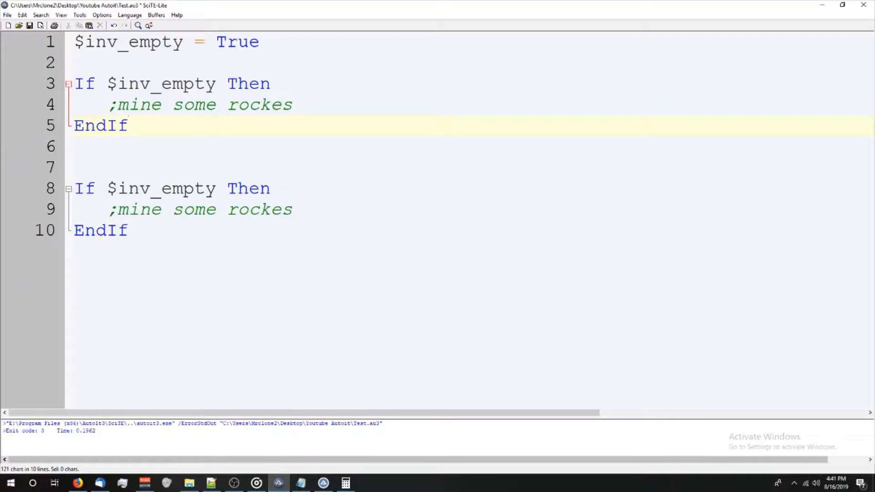
Step: Make the second condition Not $inv_empty with the comment ';empty that stuff'
{"action": "type", "text": "Not"}
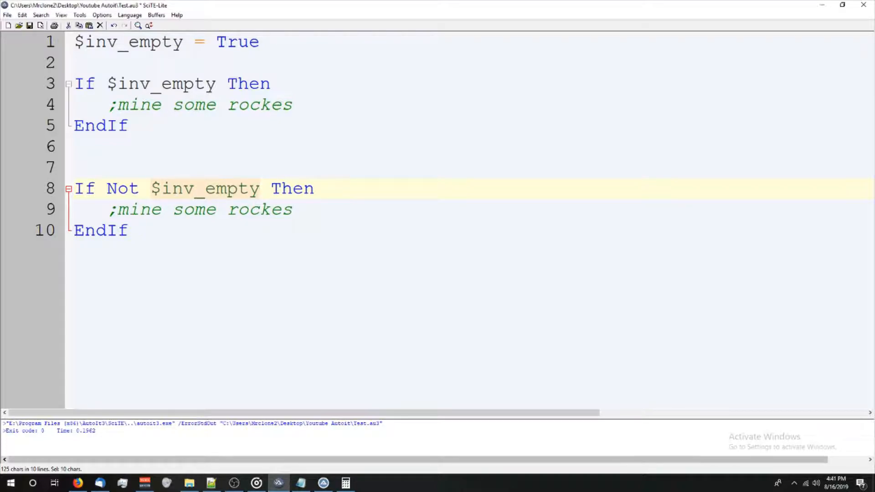
{"action": "type", "text": "empty"}
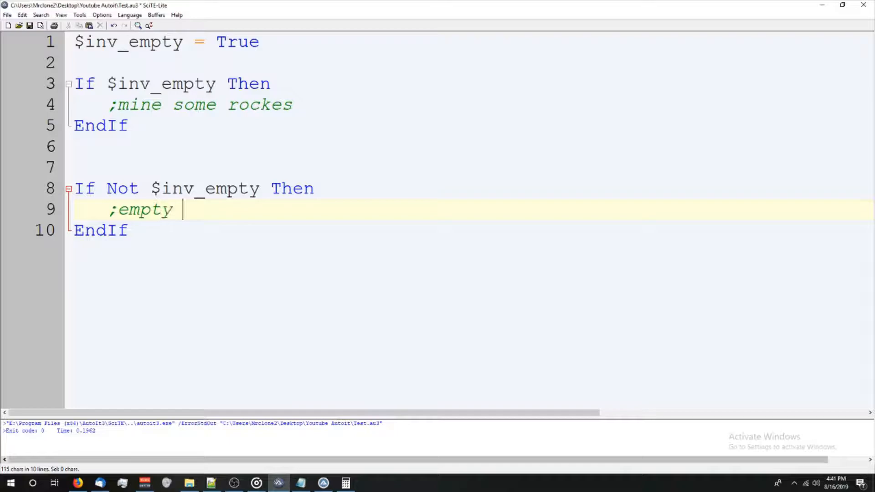
{"action": "type", "text": "that stuff"}
{"action": "left_click", "coordinate": [471, 189]}
{"action": "type", "text": "Else"}
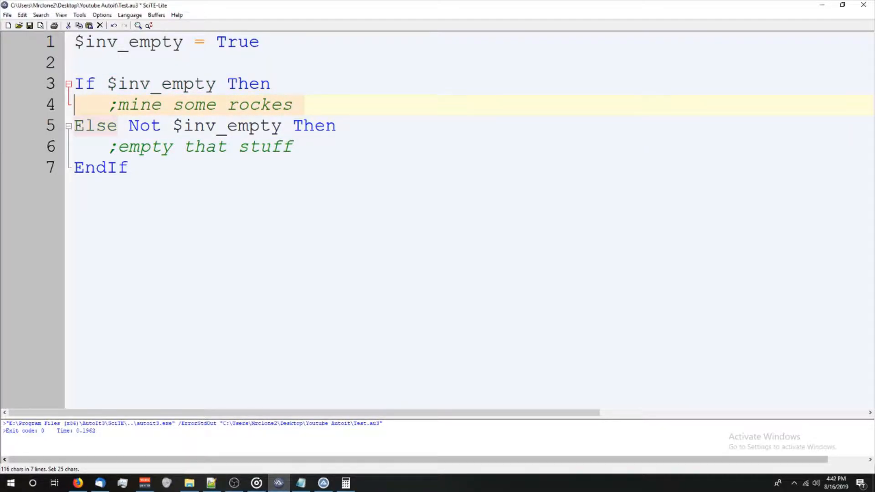
{"action": "left_click", "coordinate": [109, 84]}
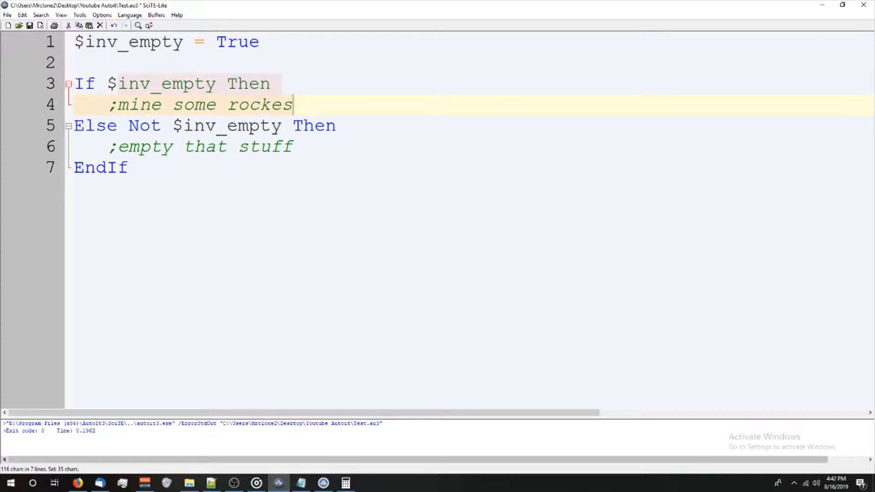
{"action": "left_click", "coordinate": [111, 168]}
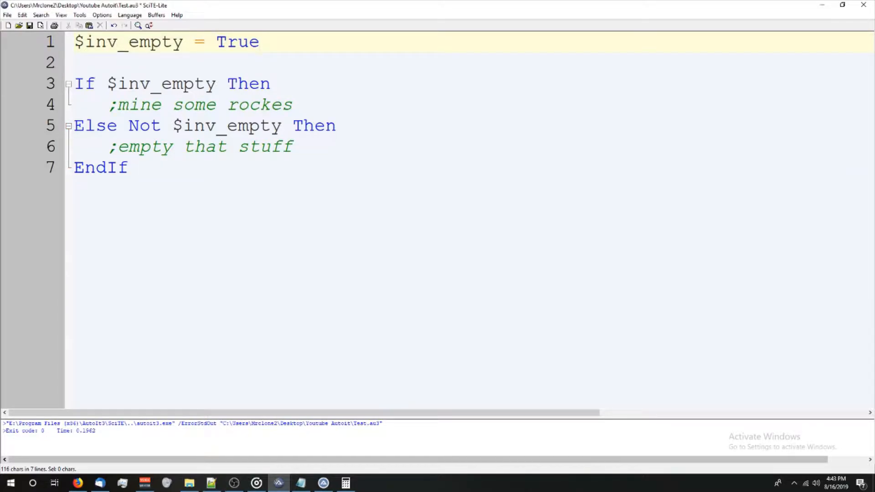
Step: Add a second variable line $how_full = 50 beneath $inv_empty
{"action": "key", "text": "Enter"}
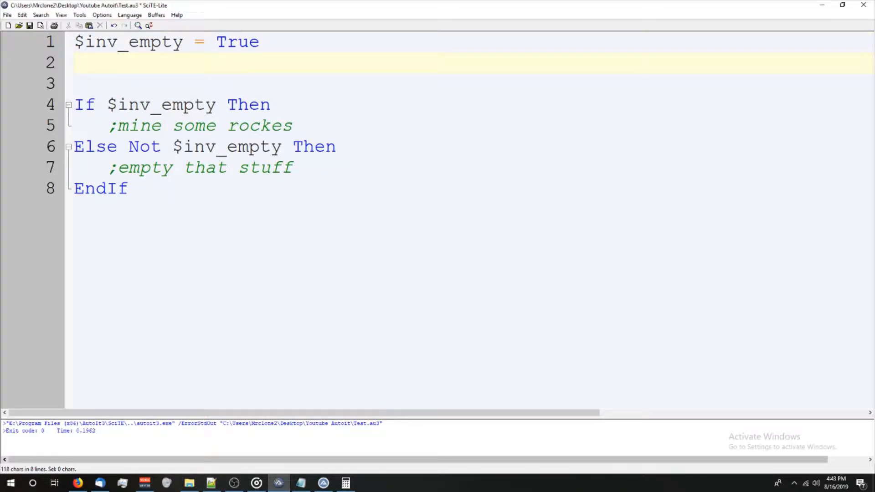
{"action": "type", "text": "$how"}
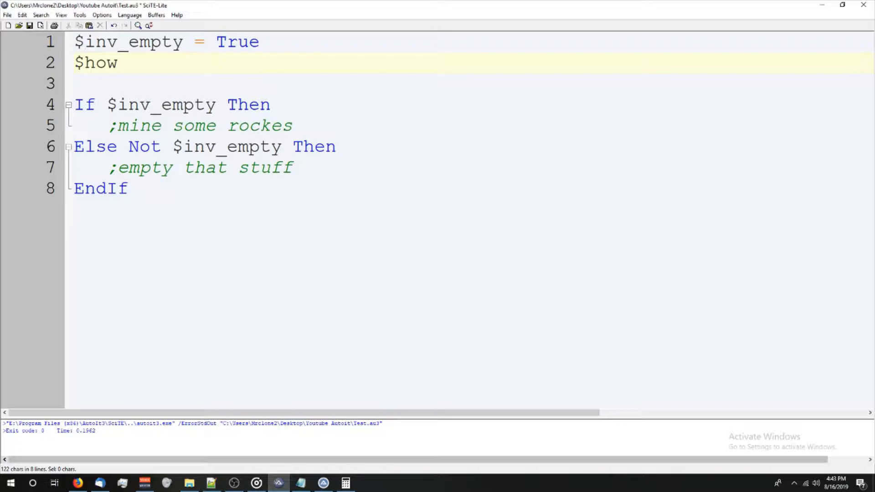
{"action": "type", "text": "_full = 50"}
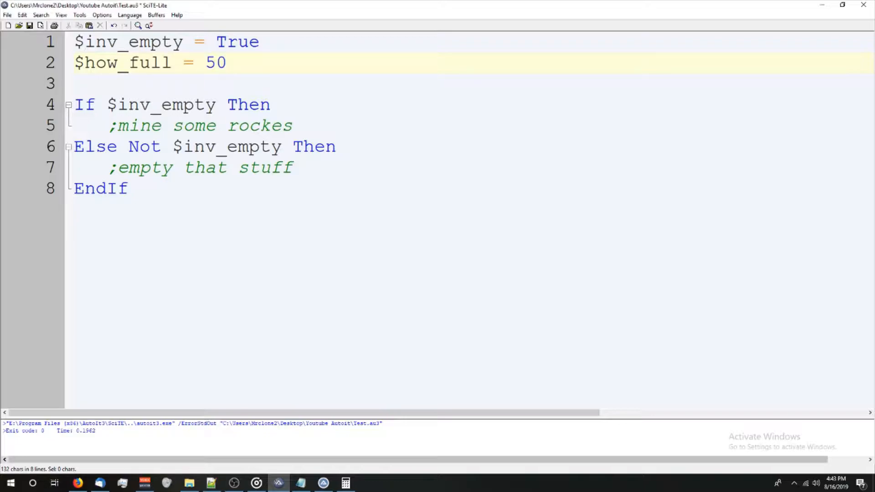
{"action": "left_click", "coordinate": [95, 63]}
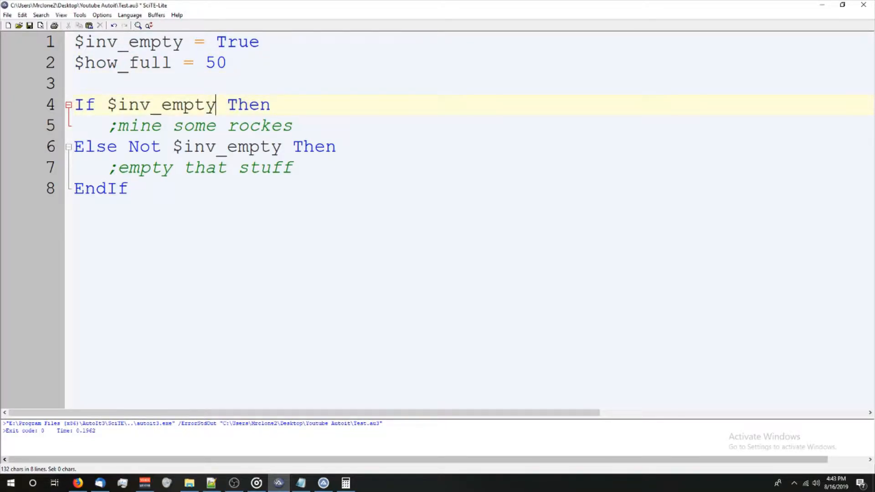
Step: Change the If condition to $how_full > 50 and strip the leftover condition after Else
{"action": "key", "text": "BackSpace"}
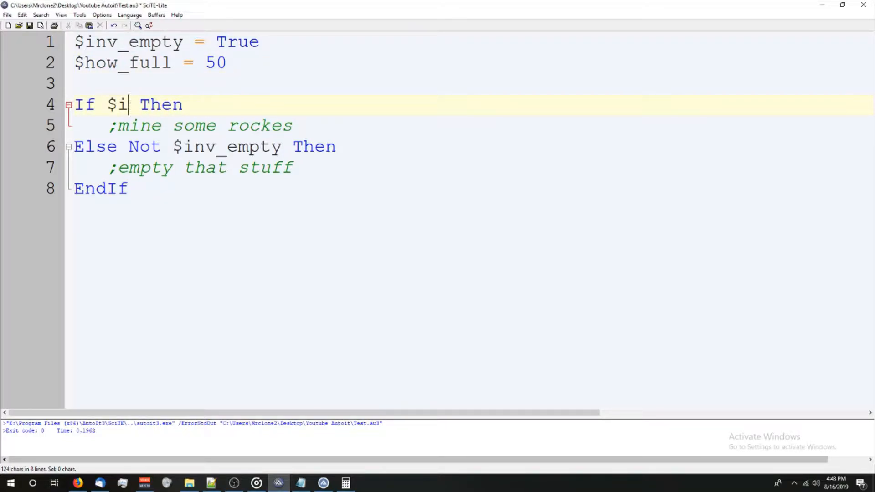
{"action": "type", "text": "how_full"}
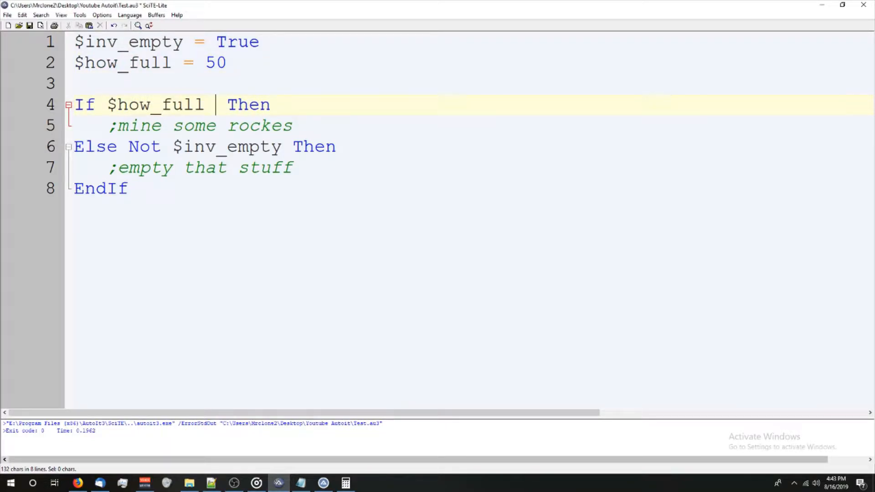
{"action": "type", "text": "> 50"}
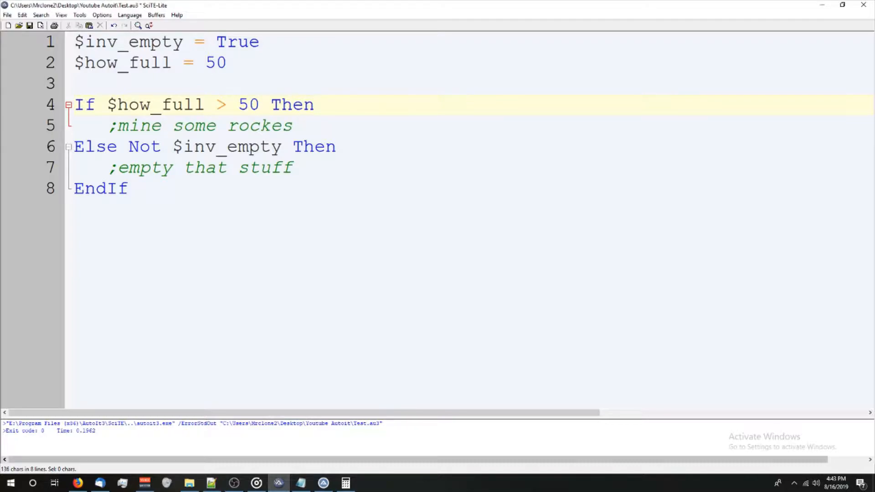
{"action": "left_click", "coordinate": [293, 126]}
{"action": "type", "text": ";empty that shieet"}
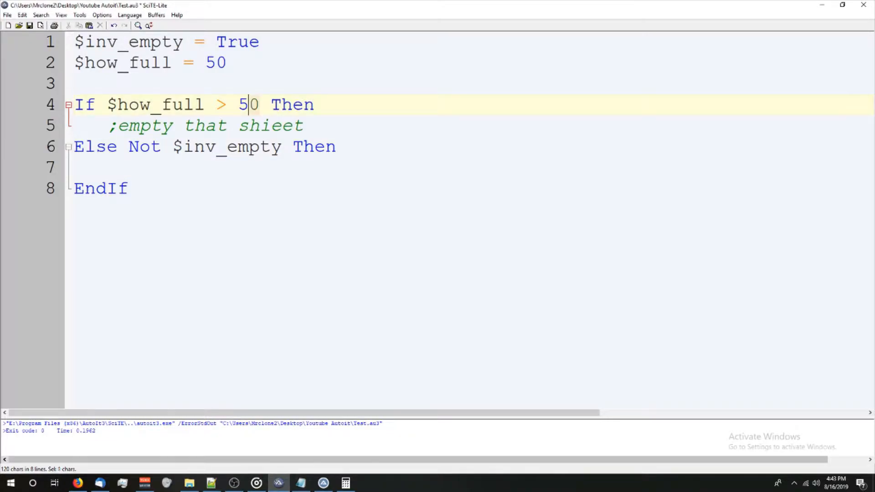
{"action": "left_click_drag", "start_coordinate": [254, 103], "coordinate": [106, 104]}
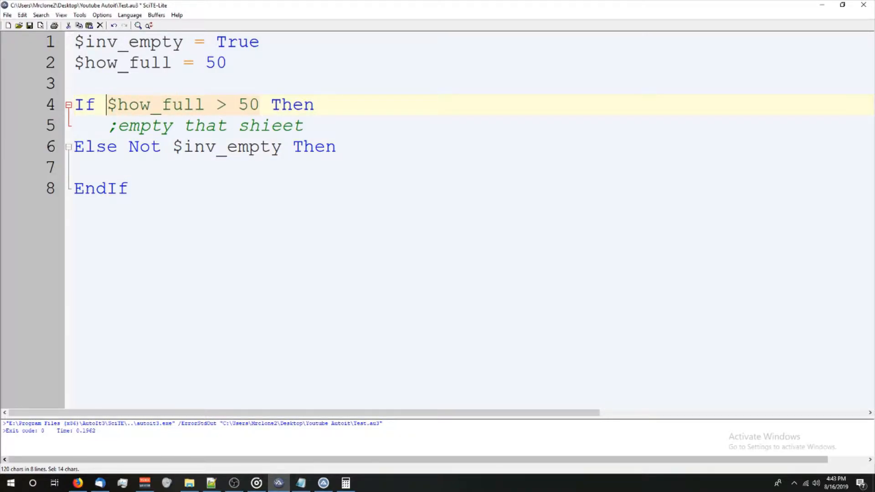
{"action": "left_click", "coordinate": [118, 146]}
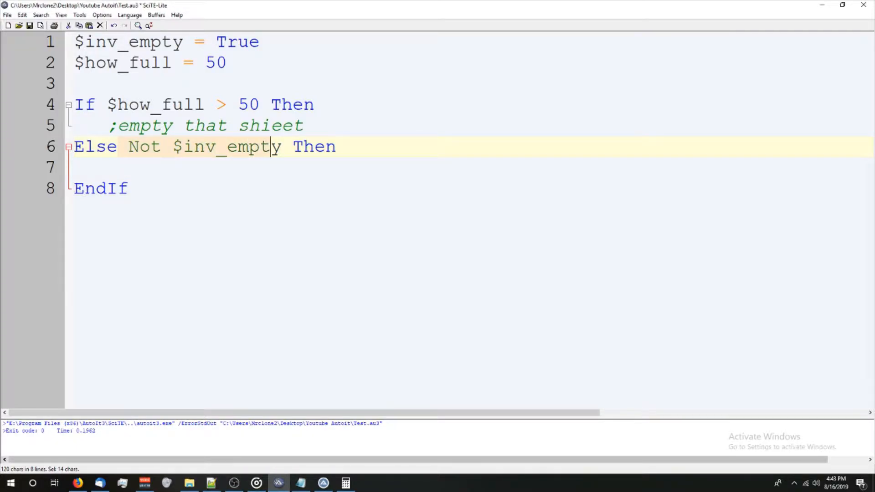
{"action": "key", "text": "Delete"}
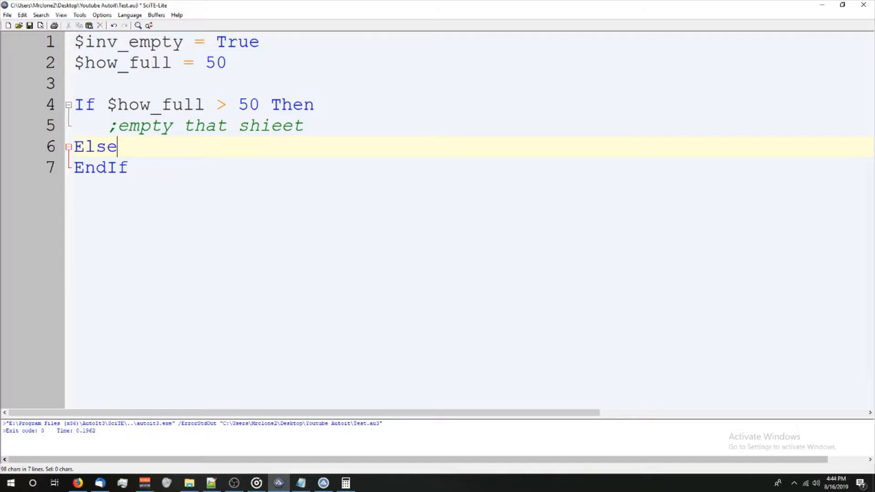
Step: Add the comment ';mine' on an indented line inside the Else branch
{"action": "key", "text": "enter"}
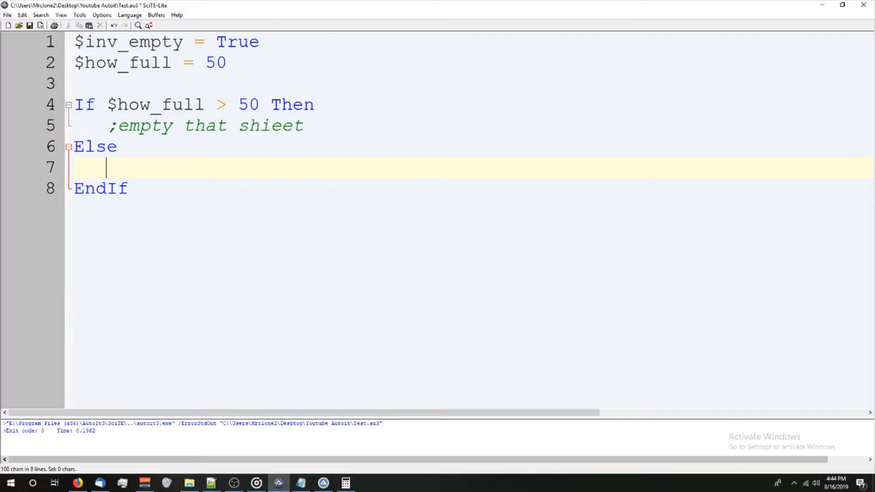
{"action": "type", "text": ";mine"}
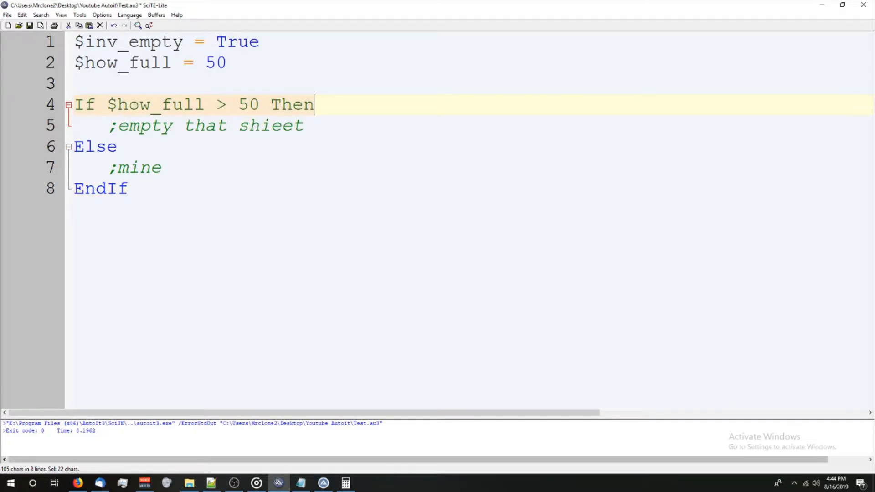
{"action": "left_click", "coordinate": [100, 188]}
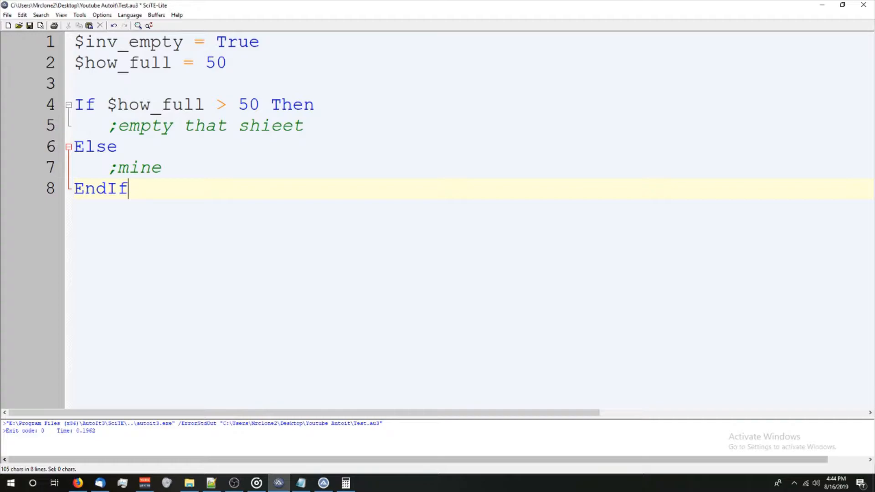
{"action": "double_click", "coordinate": [95, 146]}
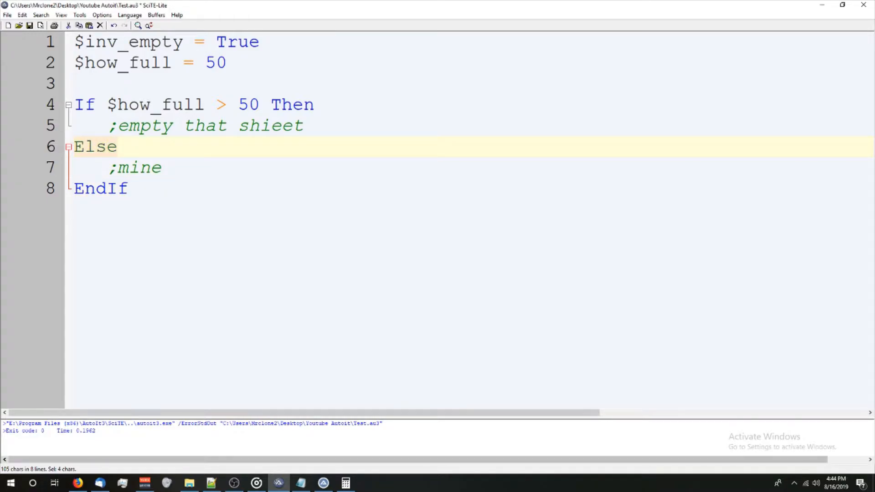
Step: Try the operators =, == and Not in the line-4 condition, then clear the whole script
{"action": "type", "text": "If"}
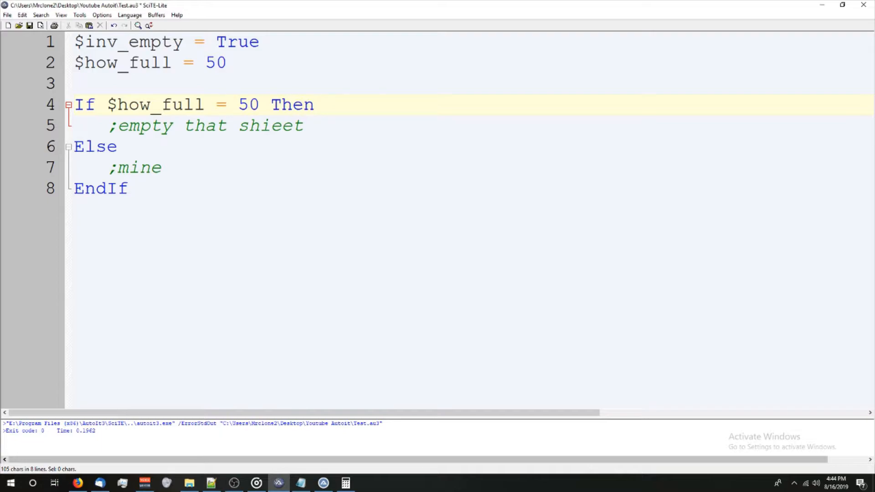
{"action": "type", "text": "="}
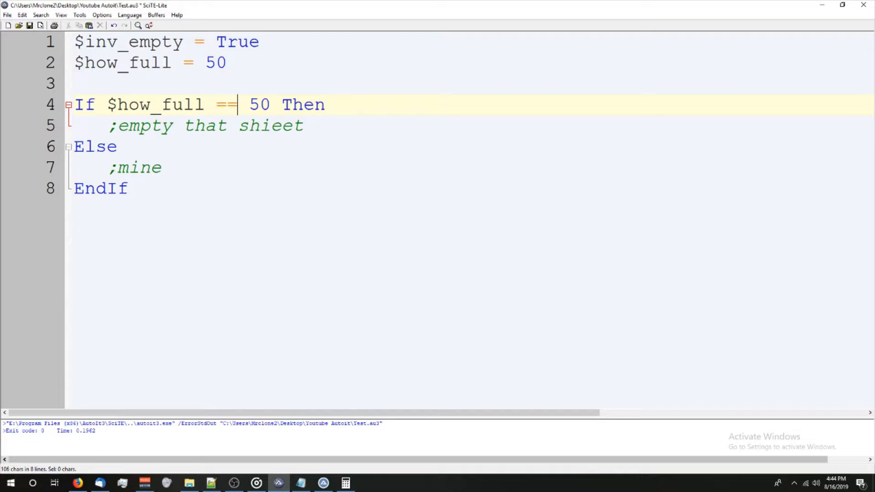
{"action": "key", "text": "BackSpace"}
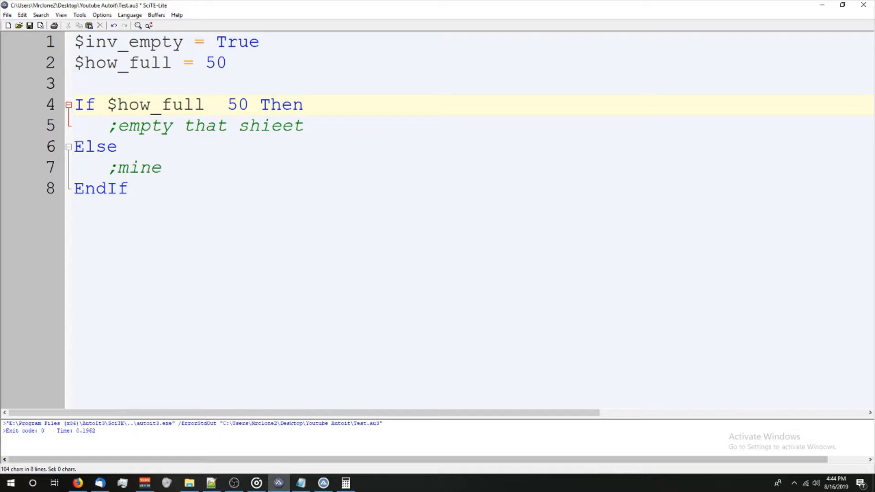
{"action": "type", "text": "Not"}
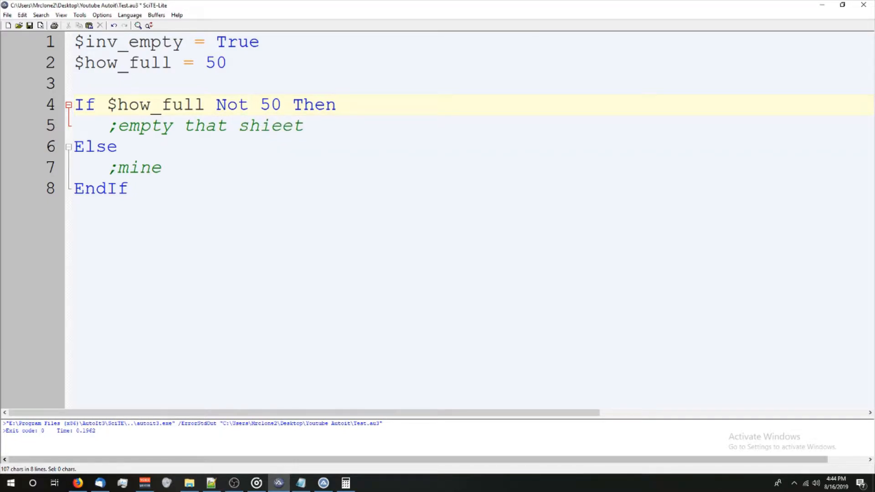
{"action": "left_click", "coordinate": [248, 105]}
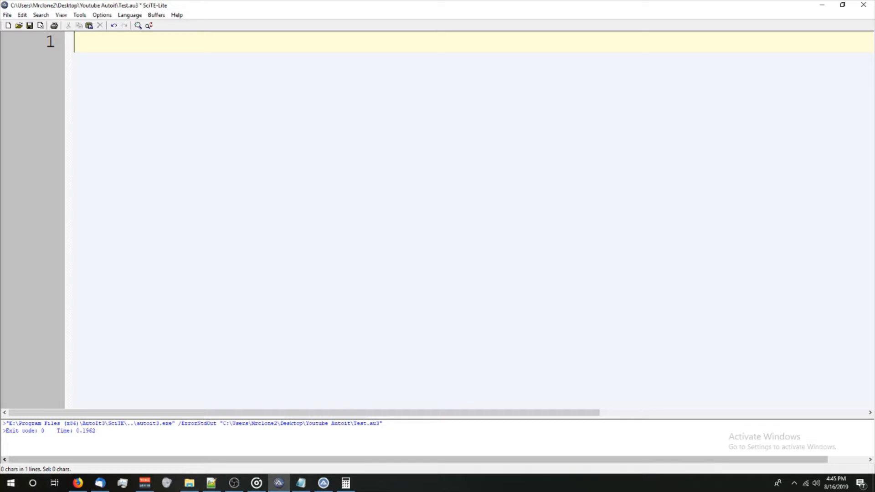
Step: Start a new script with $value = True and an If $value Then block
{"action": "type", "text": "$va"}
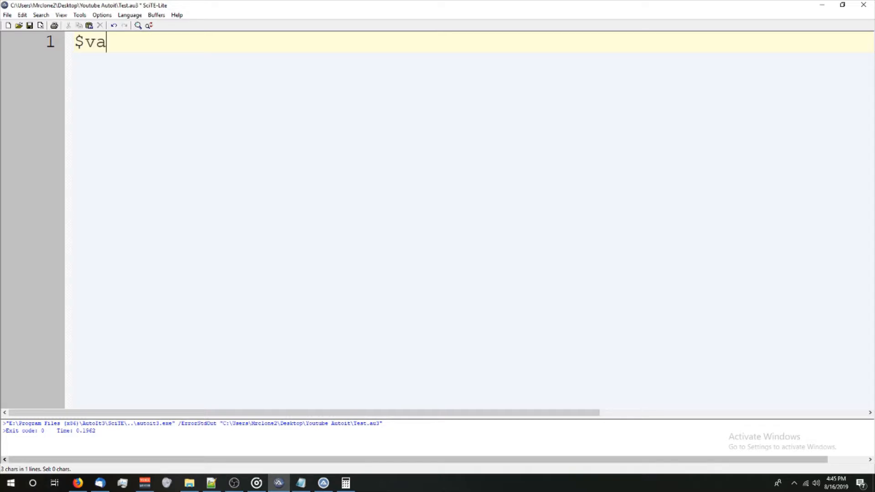
{"action": "type", "text": "lue = Tryue"}
{"action": "type", "text": "If"}
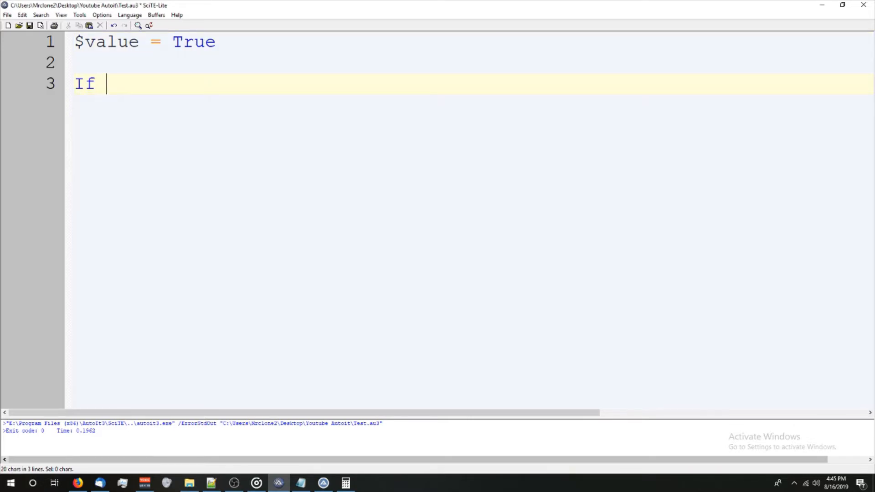
{"action": "type", "text": "$value ="}
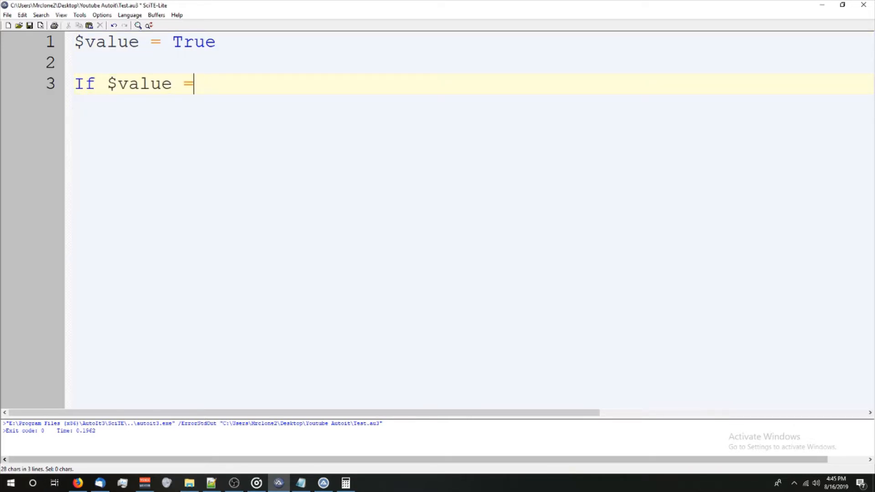
{"action": "type", "text": "Then"}
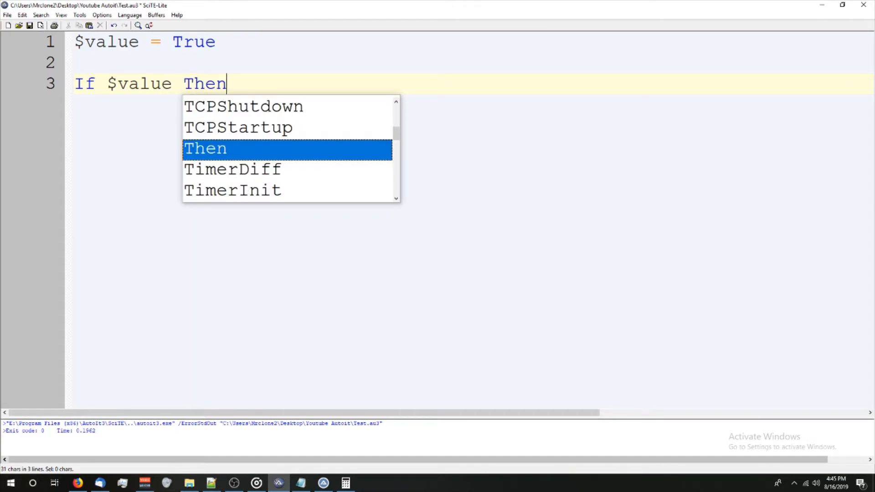
{"action": "key", "text": "enter"}
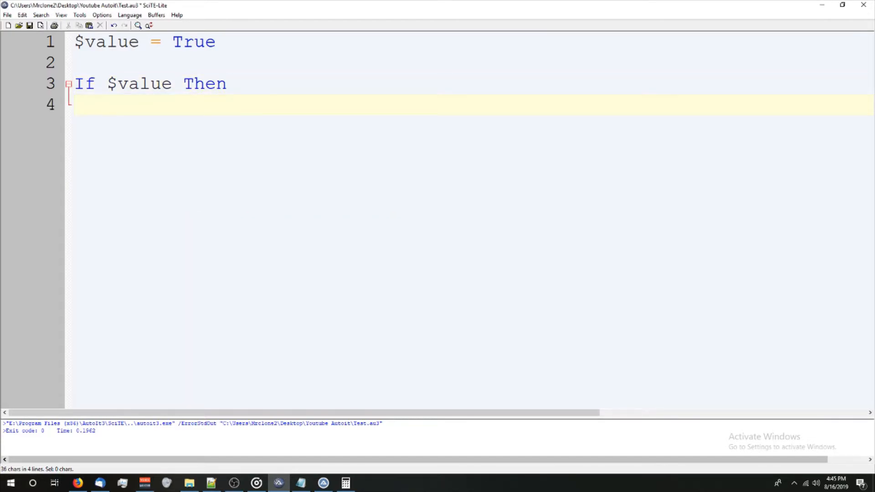
Step: Show Tooltip "HEEEEEEEEYYYYY GURRRRRRRLLLLL" in the If branch, followed by Else
{"action": "type", "text": "Tooltip(\"HEEEEEEEEYYYYY GU"}
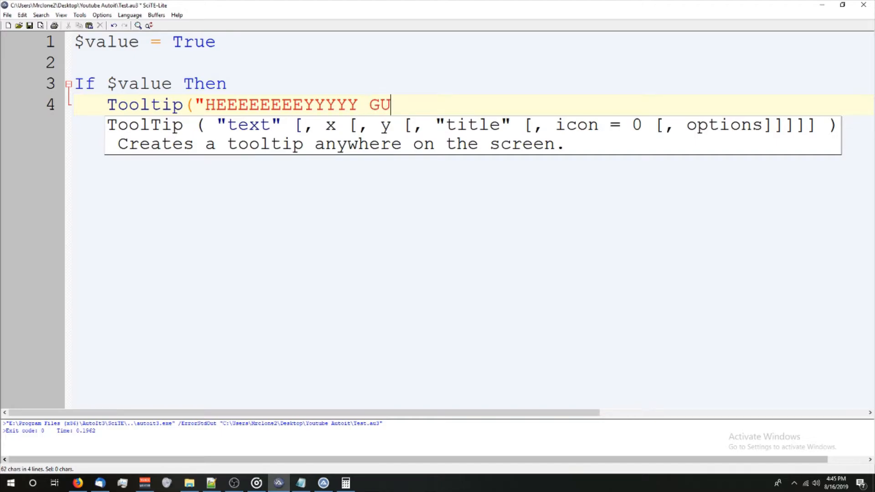
{"action": "type", "text": "RRRRRRRLLLLL"}
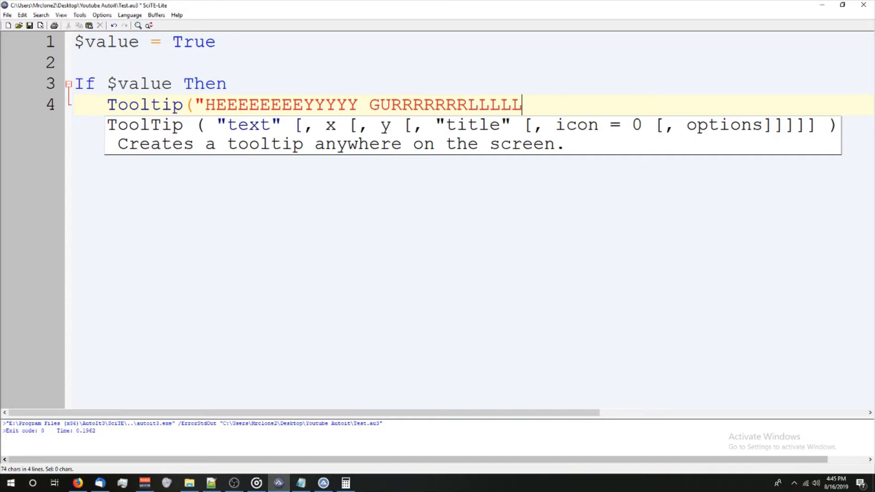
{"action": "type", "text": "\""}
{"action": "type", "text": "Else"}
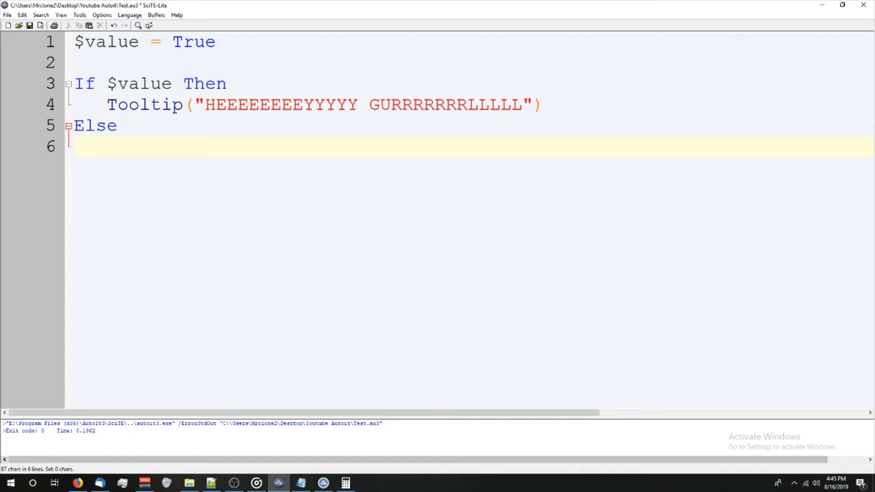
Step: Give the Else branch Tooltip "HEEEEEEEEYYYYY BOOOOIIIIII" and close with EndIf
{"action": "type", "text": "Tooltip(\"HEEEEEEEEYYYYY GURRRRRRRLLLLL\")"}
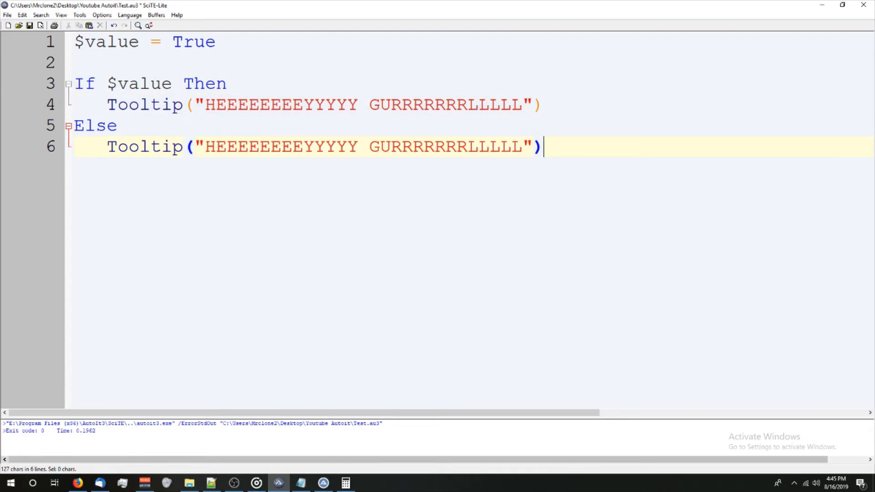
{"action": "type", "text": "B"}
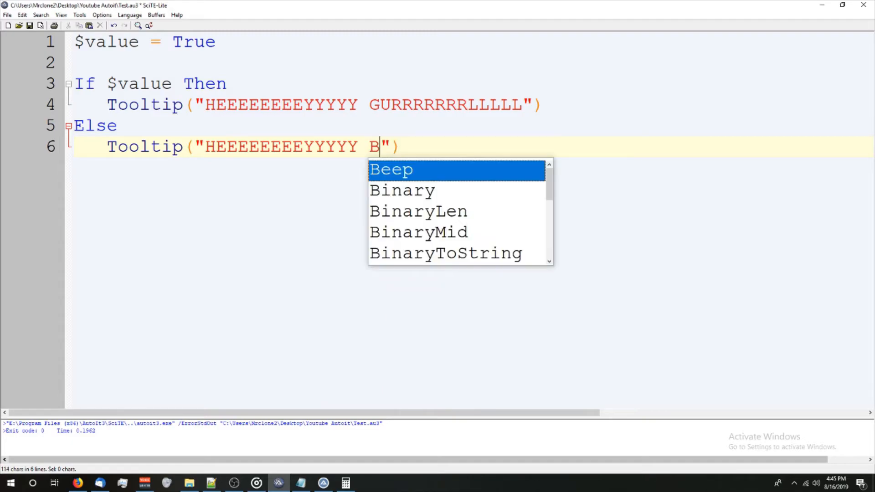
{"action": "type", "text": "OOOOIIIIII"}
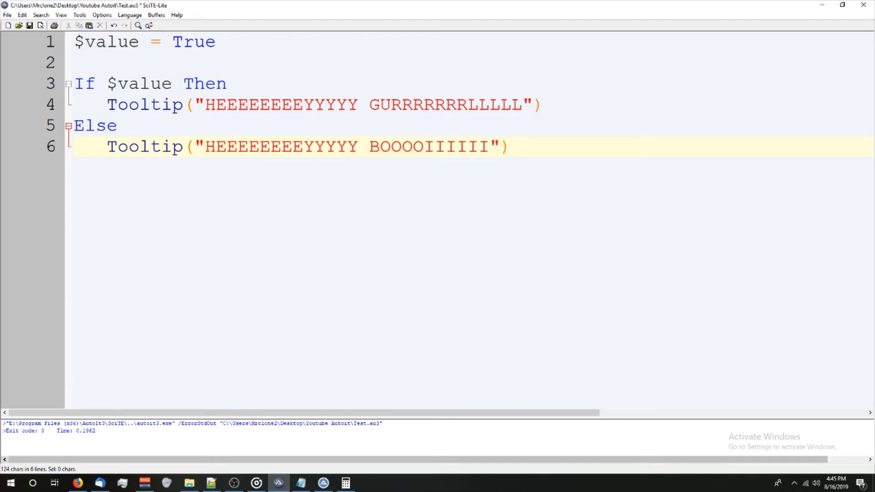
{"action": "type", "text": "E"}
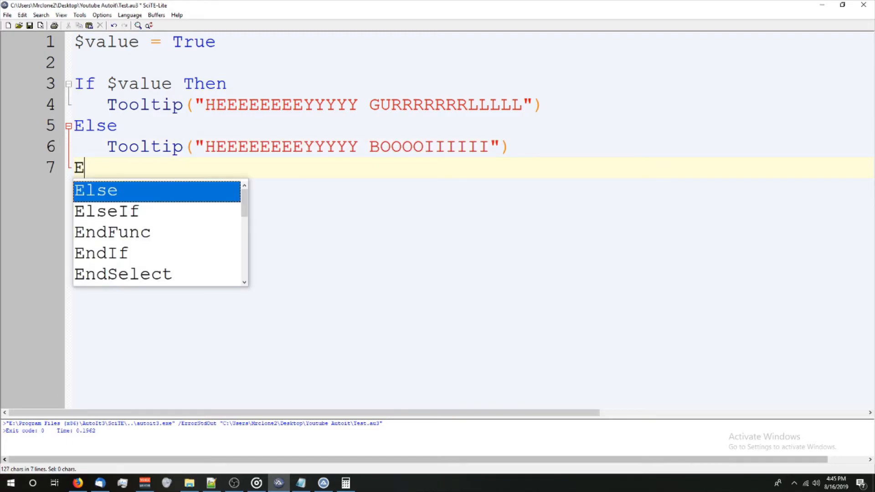
{"action": "type", "text": "ndIf"}
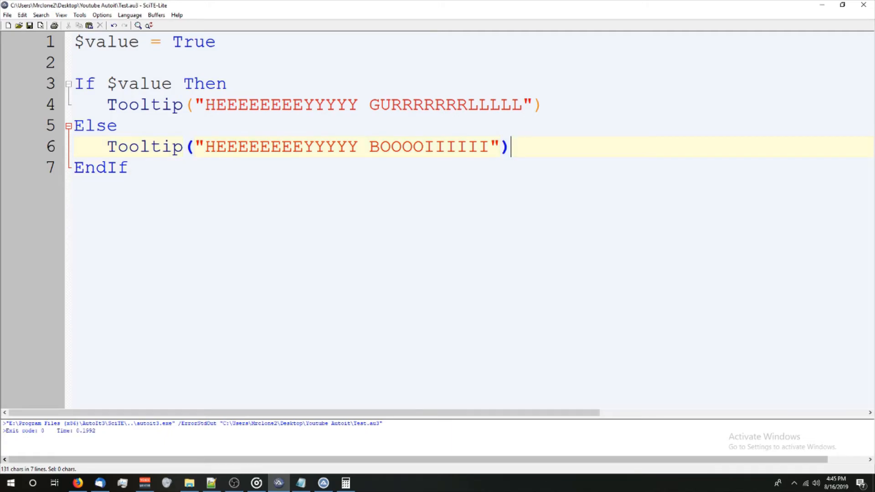
Step: Add Sleep(1500) to both branches, run the script, and start retyping $value as False
{"action": "type", "text": "Sleep()"}
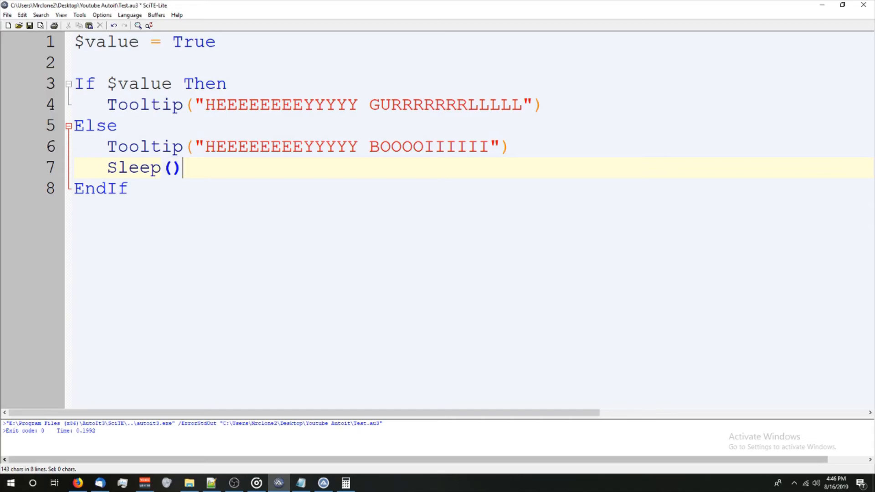
{"action": "type", "text": "1500"}
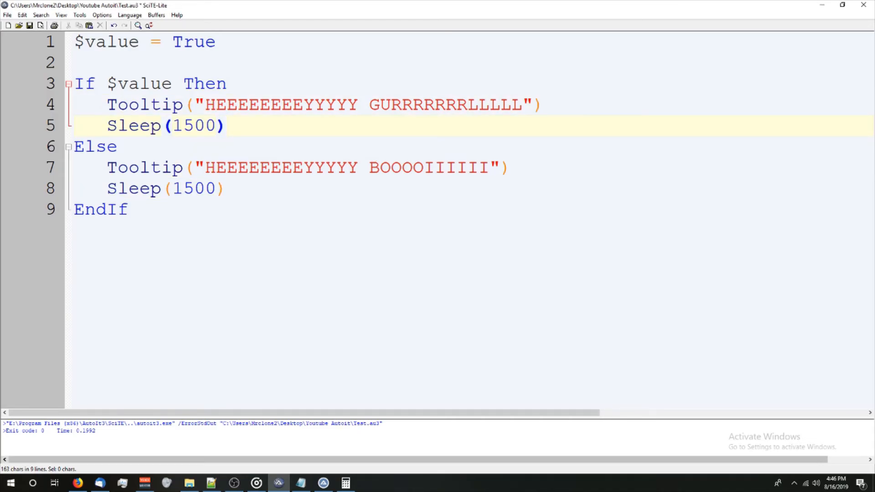
{"action": "left_click_drag", "start_coordinate": [107, 126], "coordinate": [224, 126]}
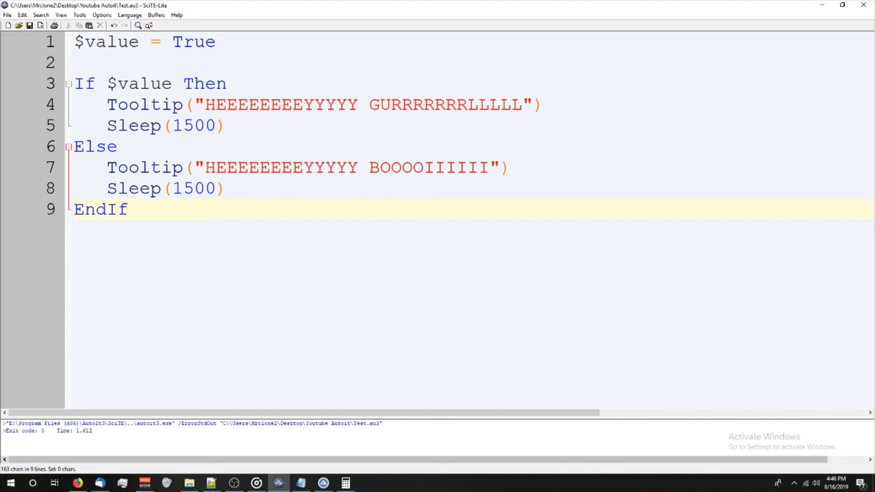
{"action": "type", "text": "F"}
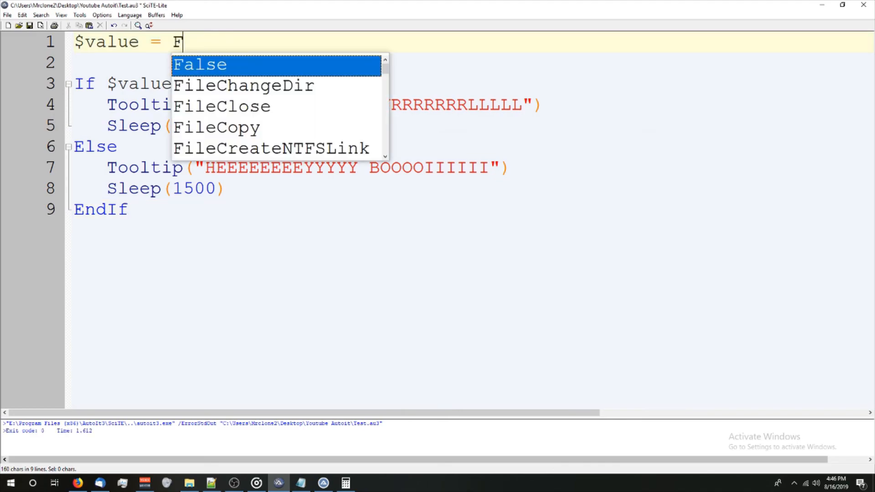